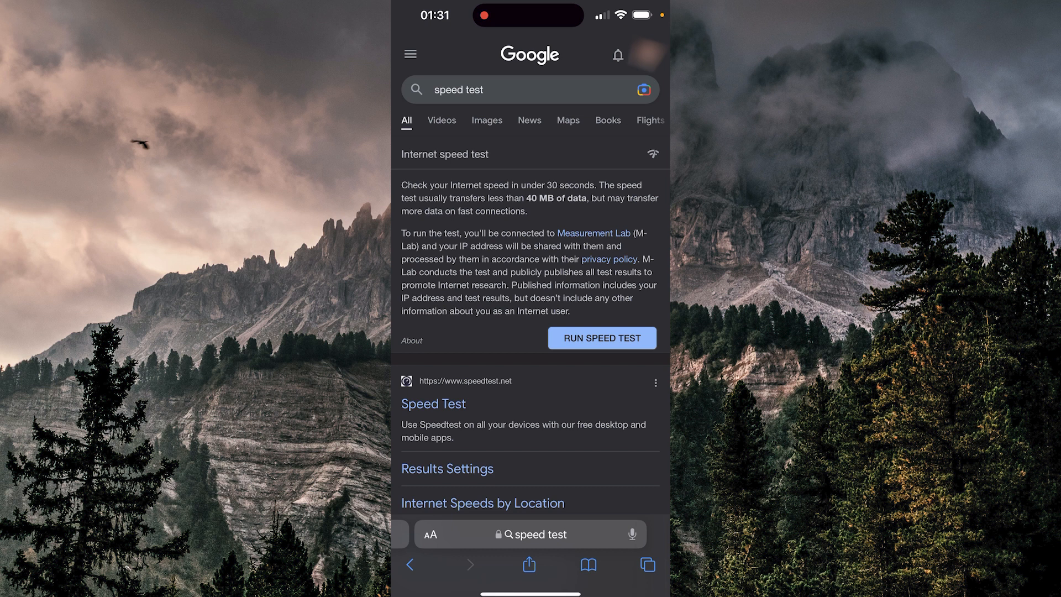
# - Run the Google speed test, getting 90.6 Mbps download and 18.5 Mbps upload
pyautogui.click(601, 339)
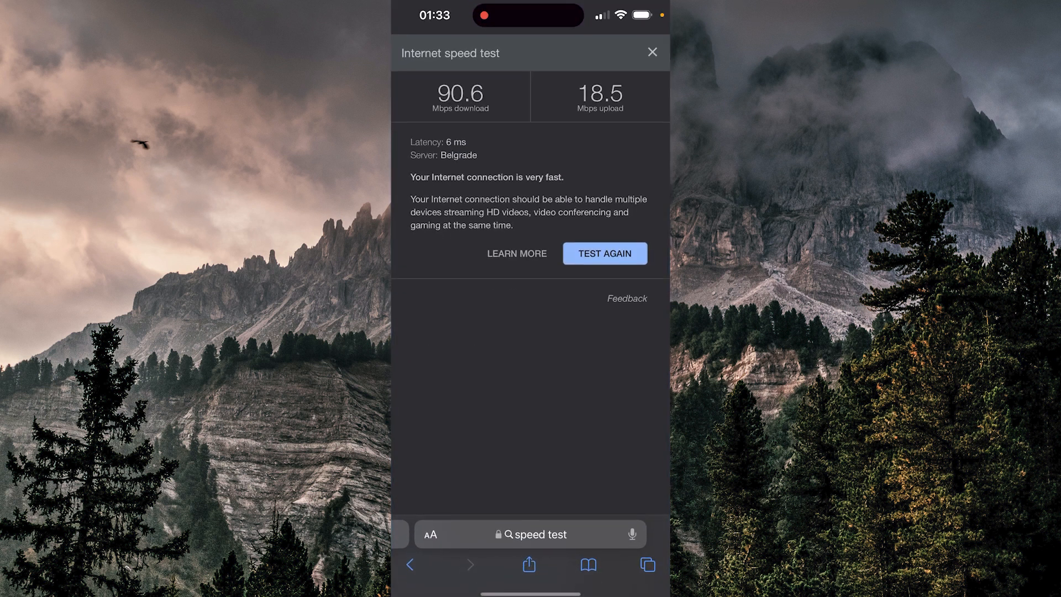
# - Review Instagram's outage chart on Downdetector, then return to the home screen
pyautogui.click(531, 533)
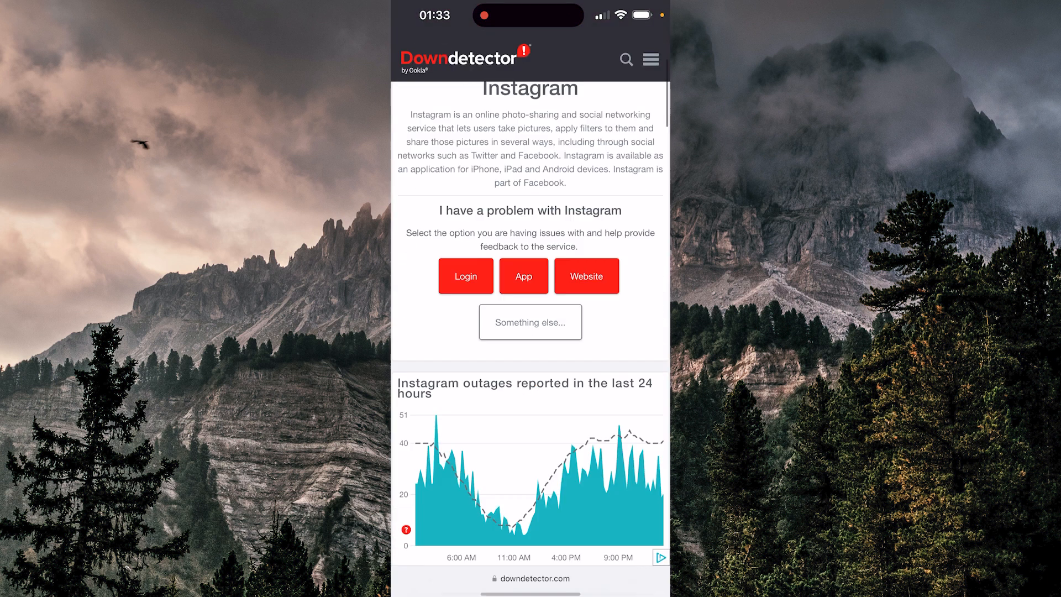
pyautogui.scroll(-3)
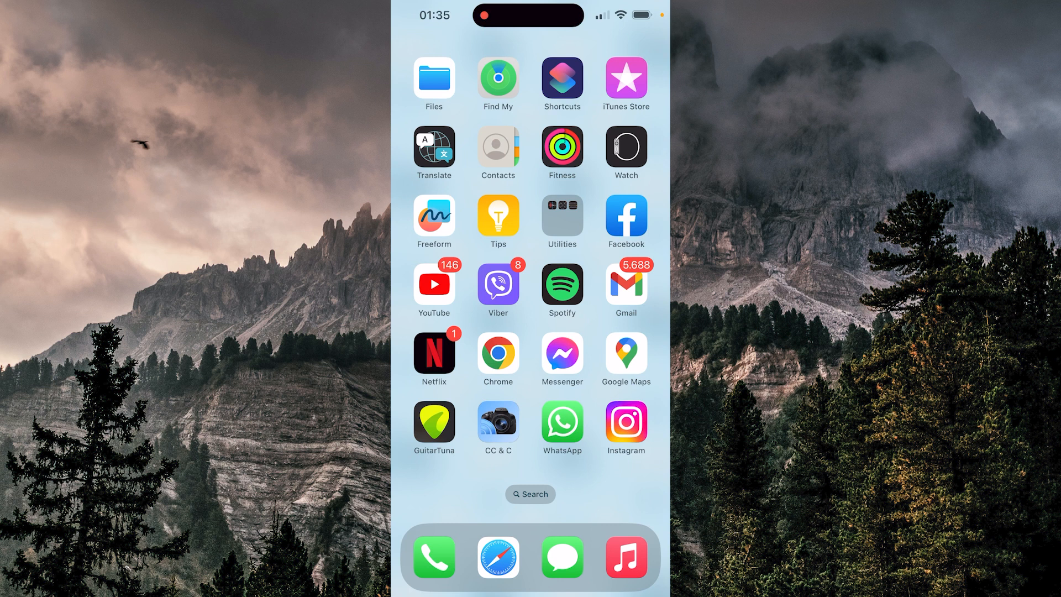
# - Launch Instagram and reach its Settings list via your profile's menu
pyautogui.click(623, 426)
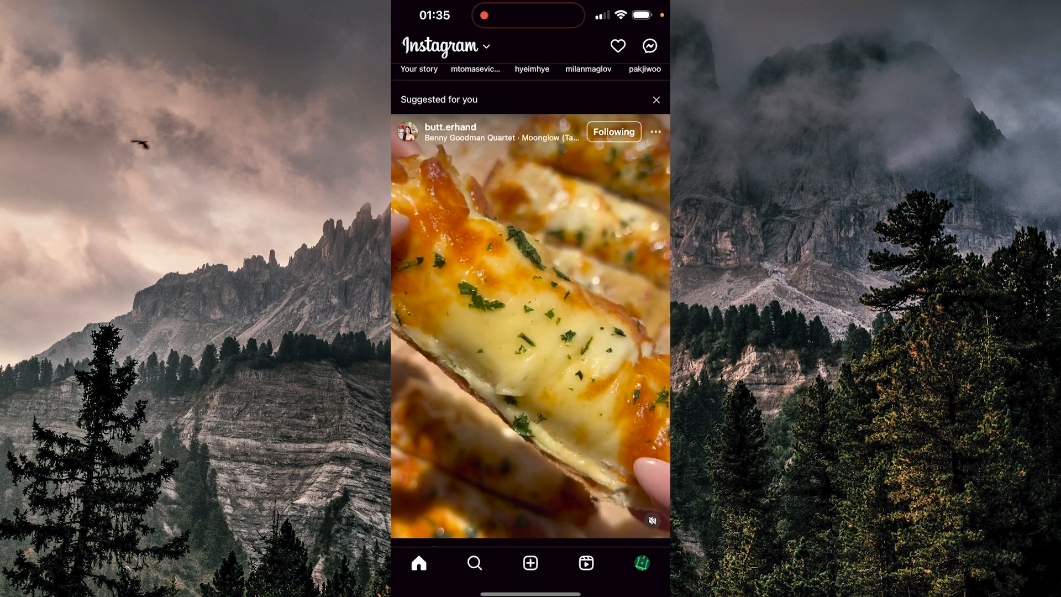
pyautogui.click(640, 562)
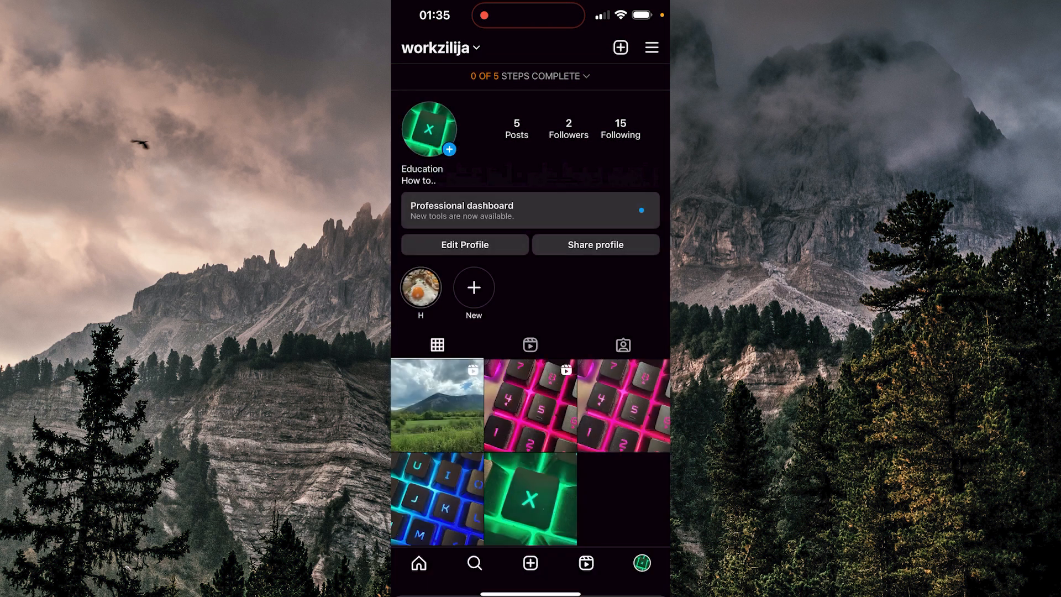
pyautogui.click(651, 47)
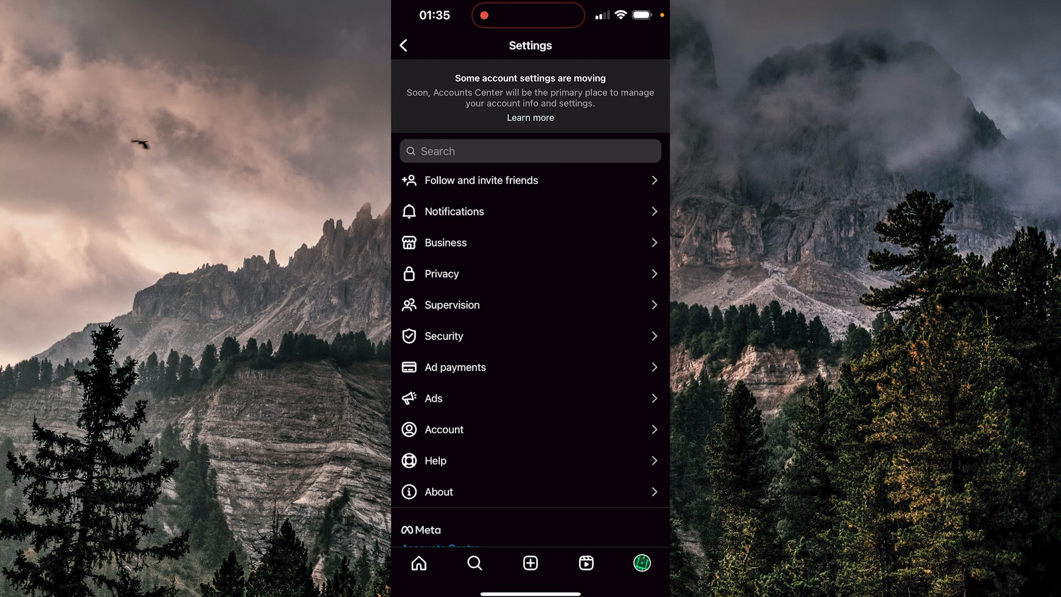
# - In Account > Data usage, switch Upload at highest quality on, then back off
pyautogui.click(445, 429)
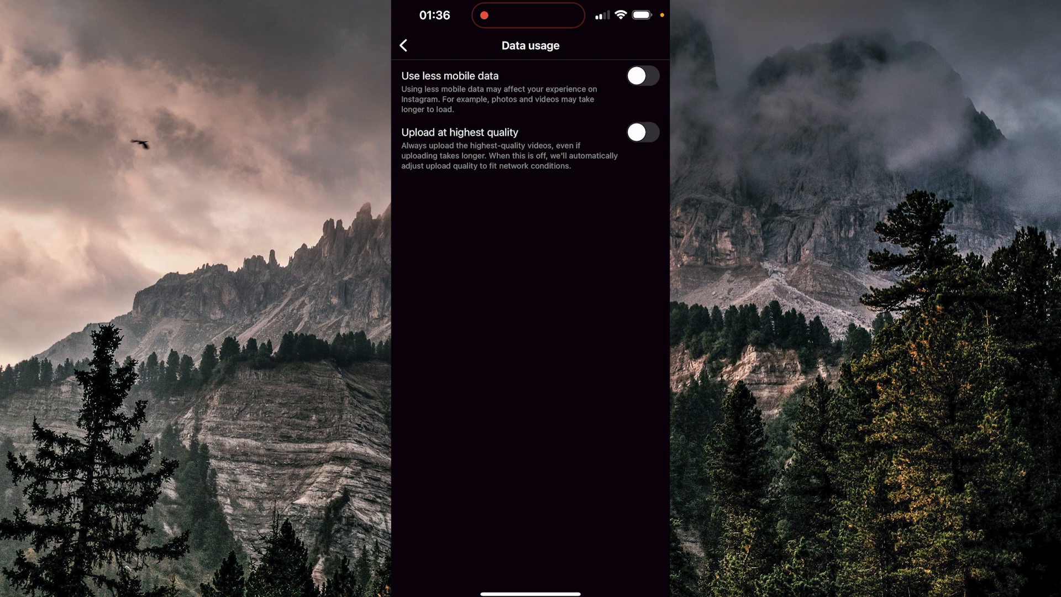
pyautogui.click(641, 131)
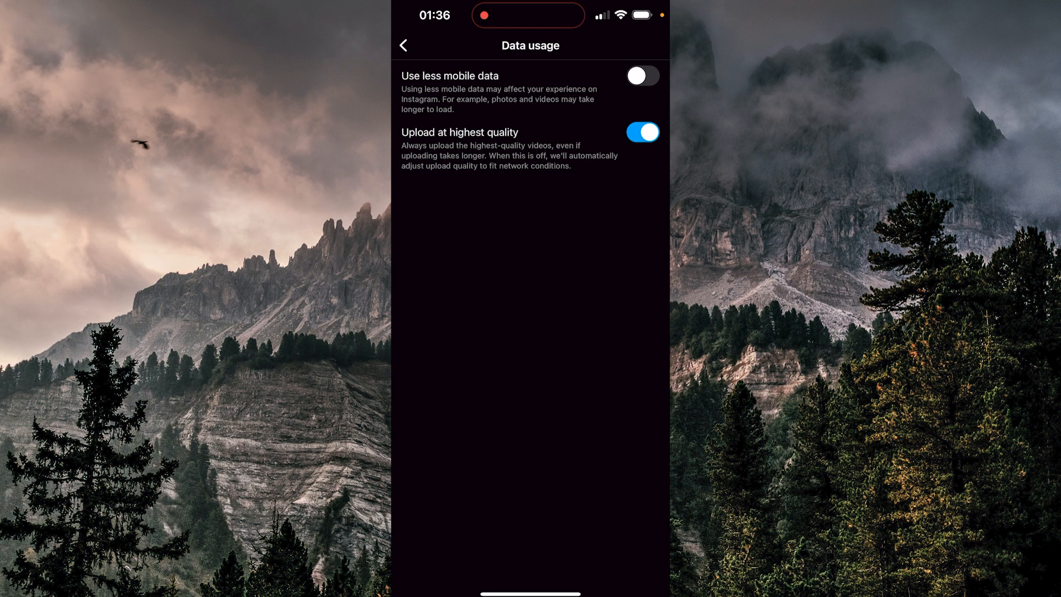
pyautogui.click(641, 132)
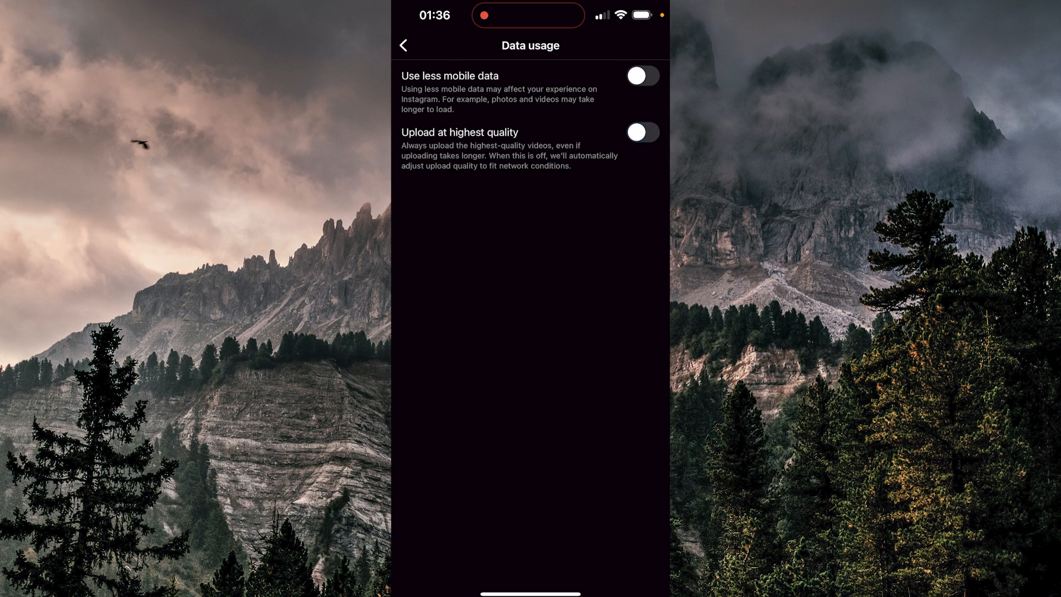